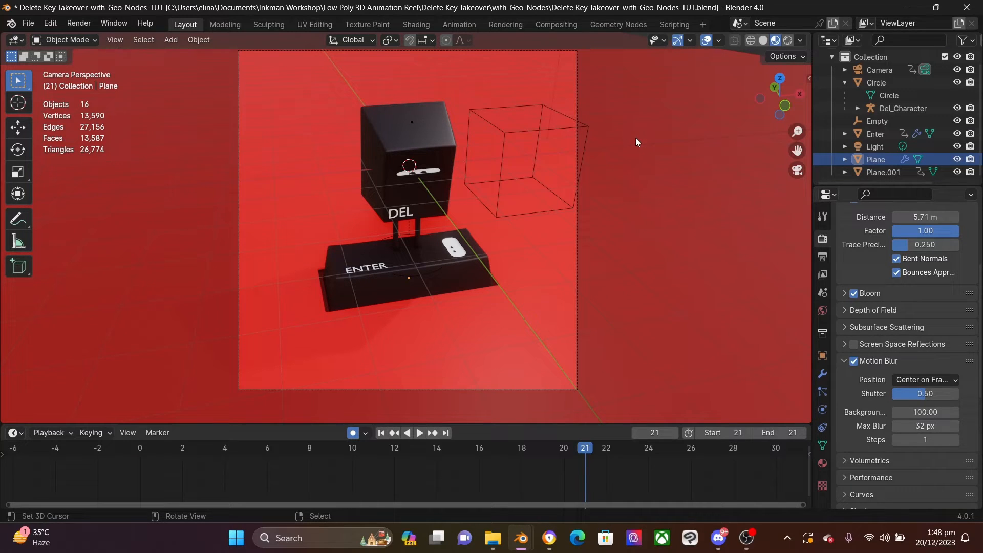
mouse_move(628, 168)
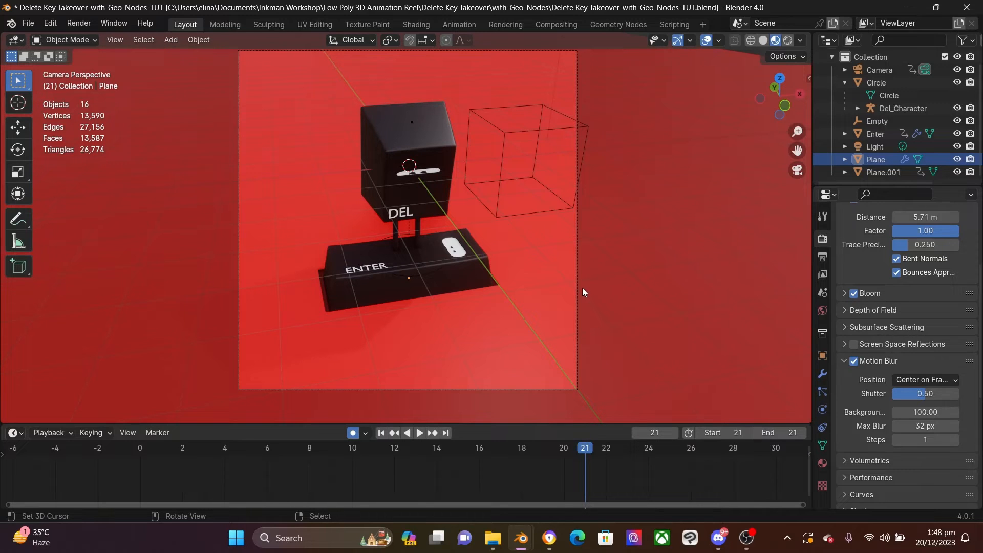
mouse_move(580, 290)
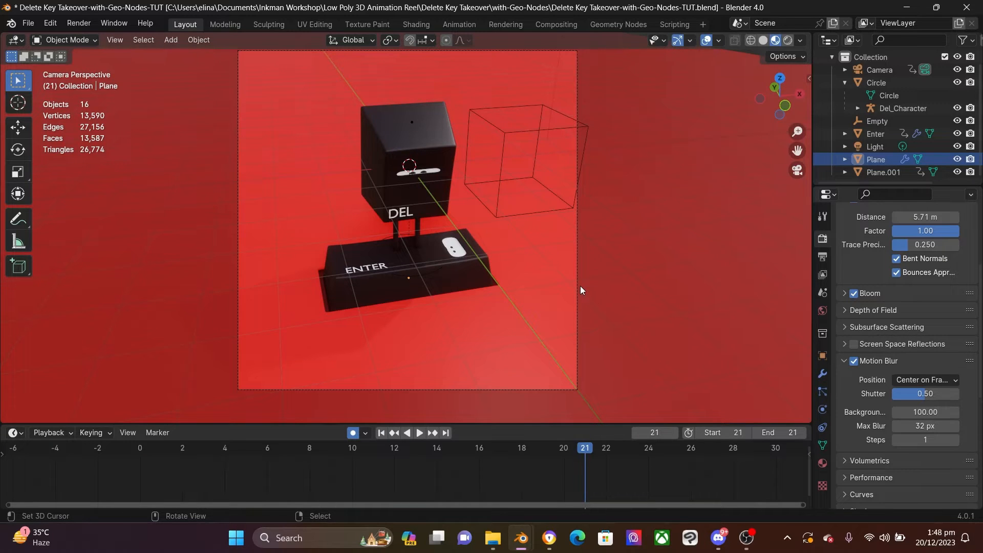
mouse_move(493, 538)
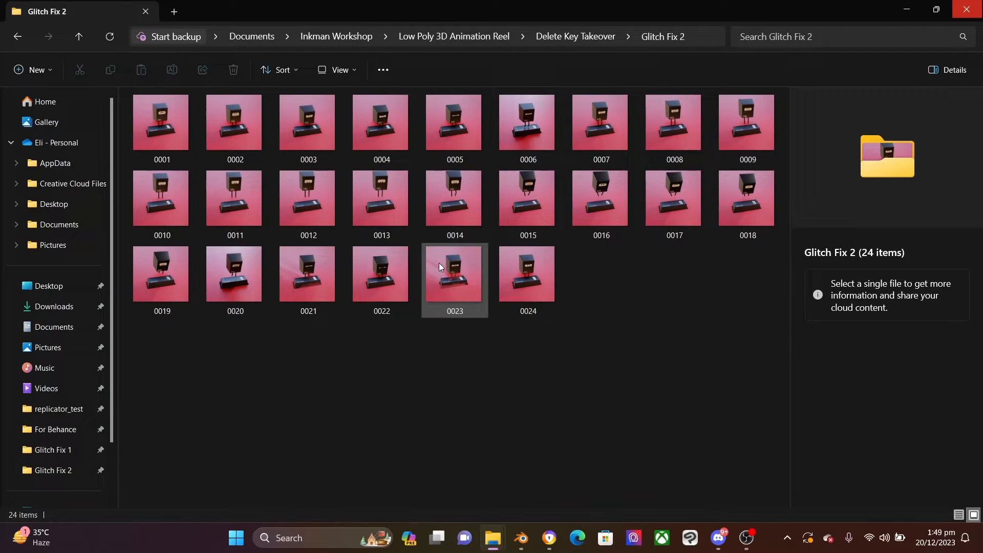
- Preview rendered frames 0023 and 0021 from the Glitch Fix 2 folder
left_click(454, 280)
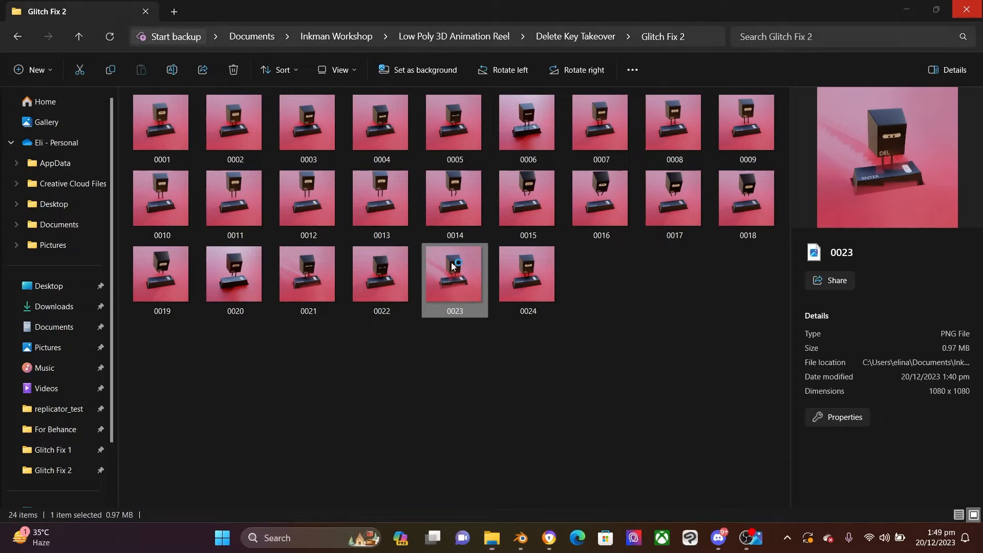
double_click(454, 279)
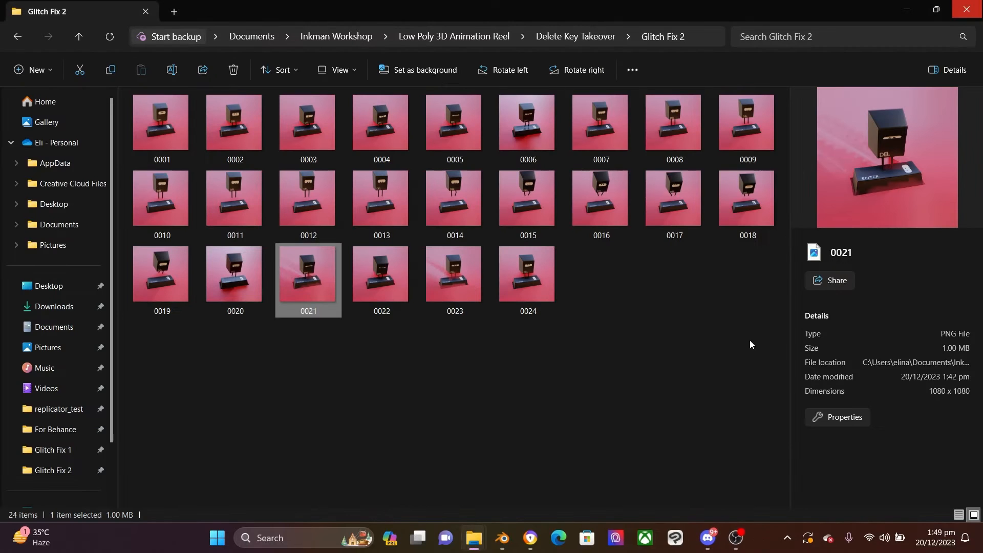
left_click(520, 538)
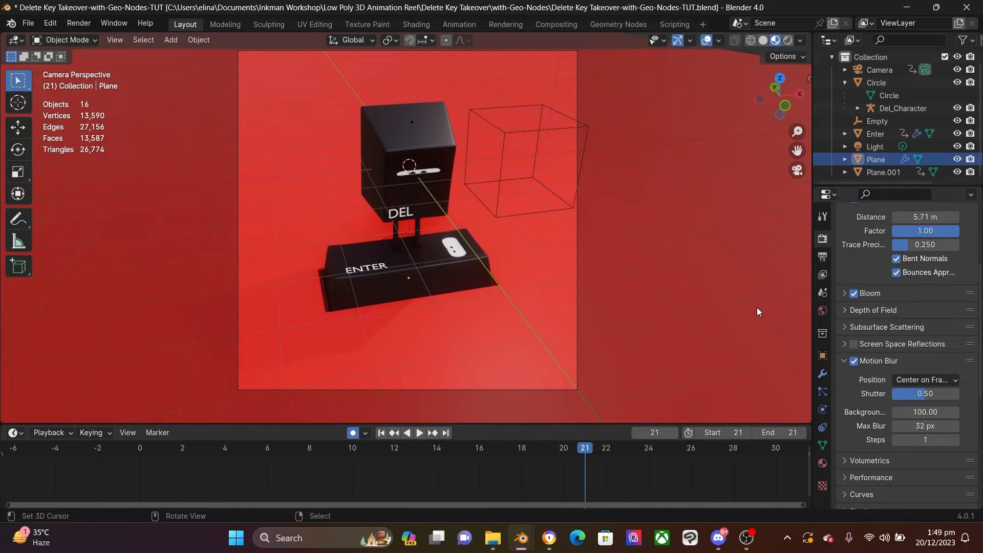
left_click(407, 282)
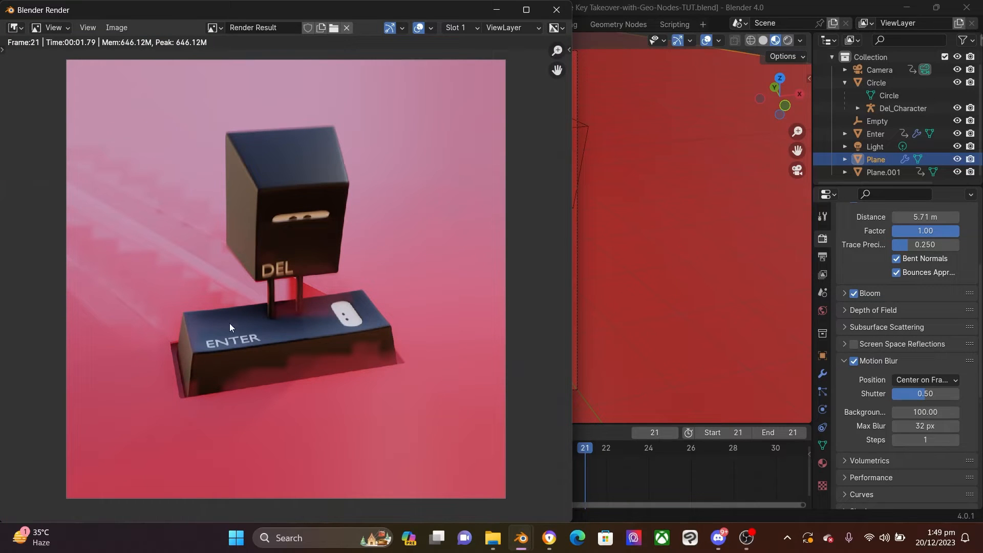
mouse_move(267, 135)
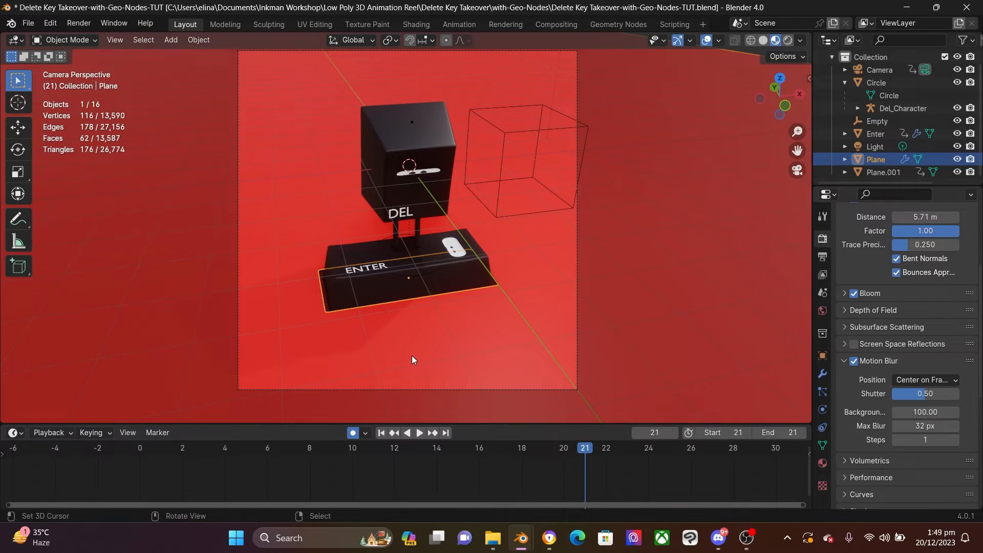
mouse_move(554, 241)
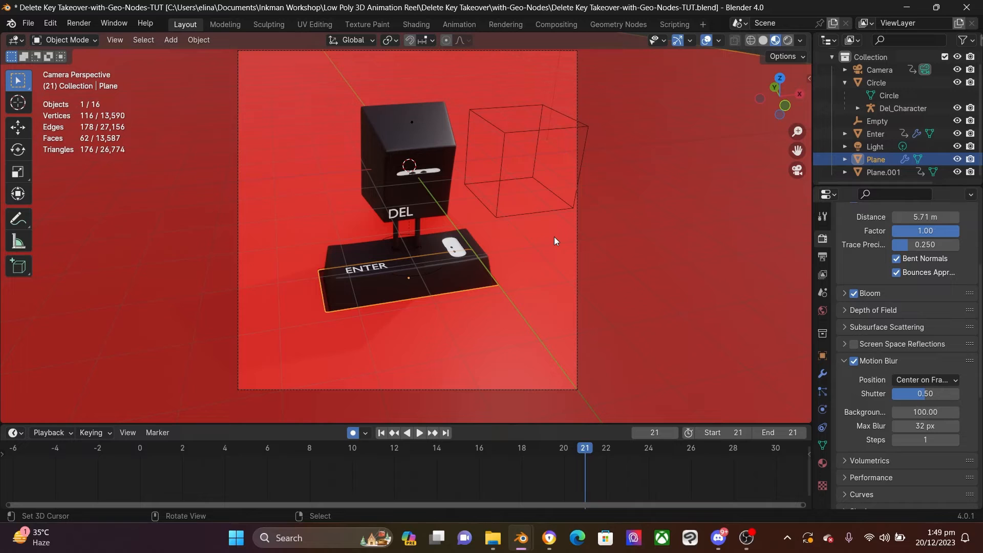
mouse_move(442, 373)
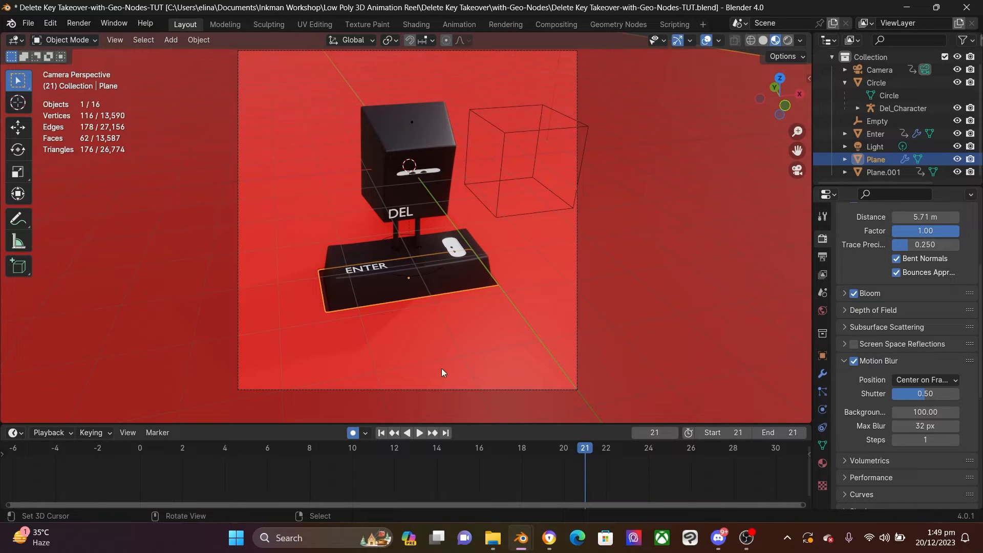
mouse_move(617, 24)
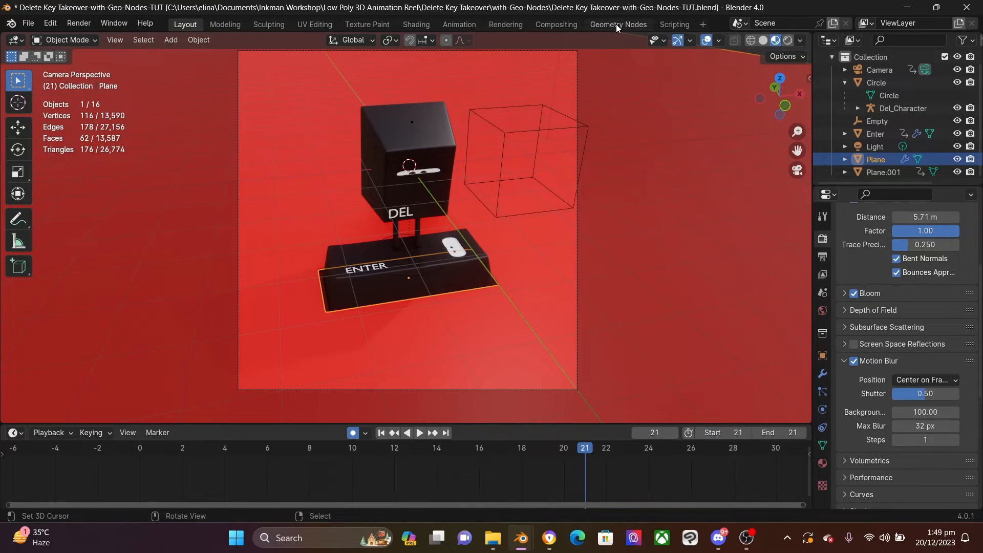
- Switch Blender to the Geometry Nodes workspace
left_click(618, 24)
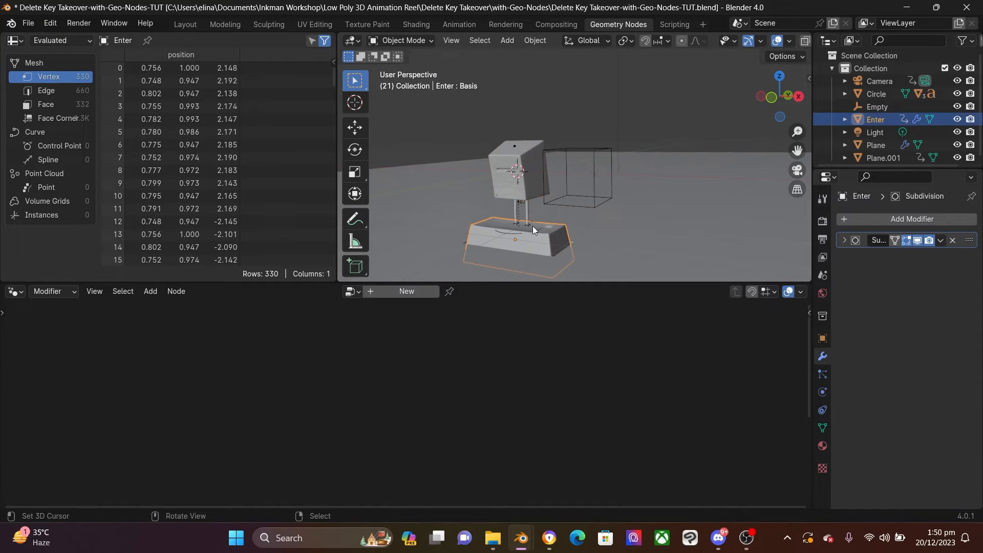
- Inspect the Enter object's vertex data in the spreadsheet and node editor
left_click(875, 144)
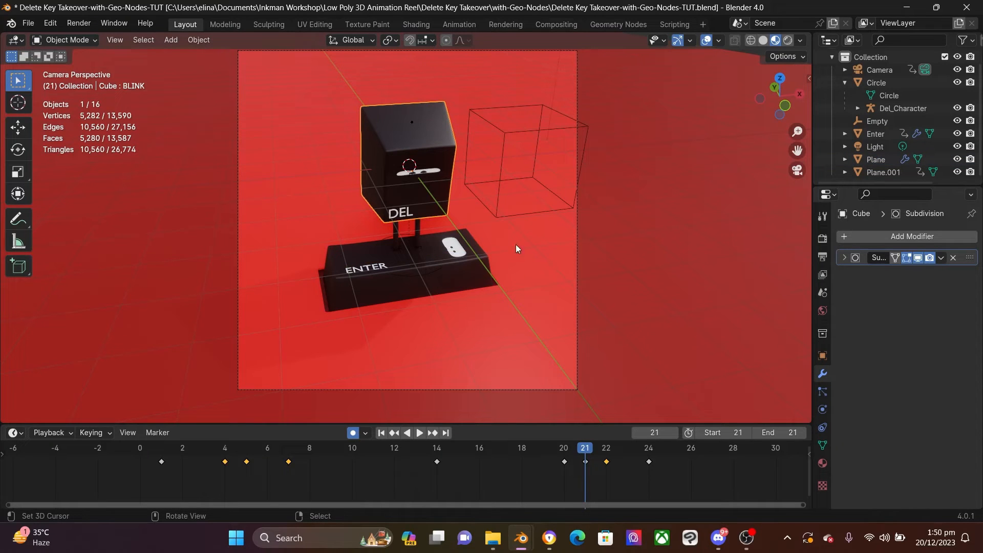
mouse_move(530, 288)
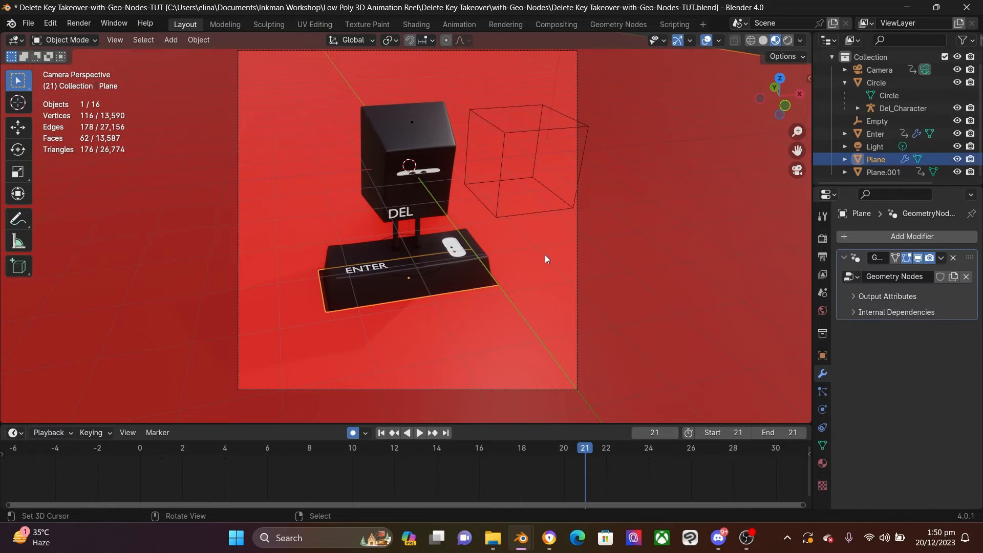
mouse_move(621, 326)
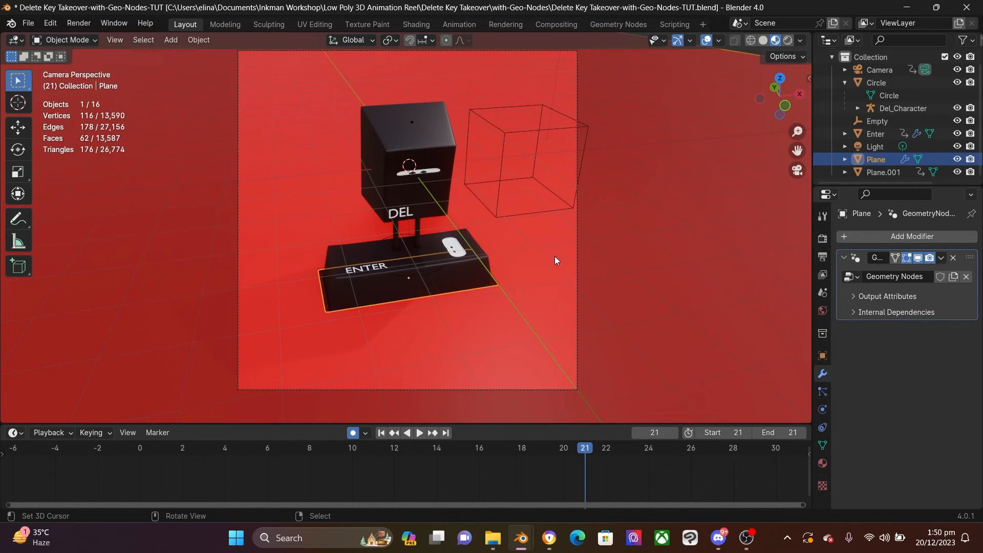
mouse_move(503, 265)
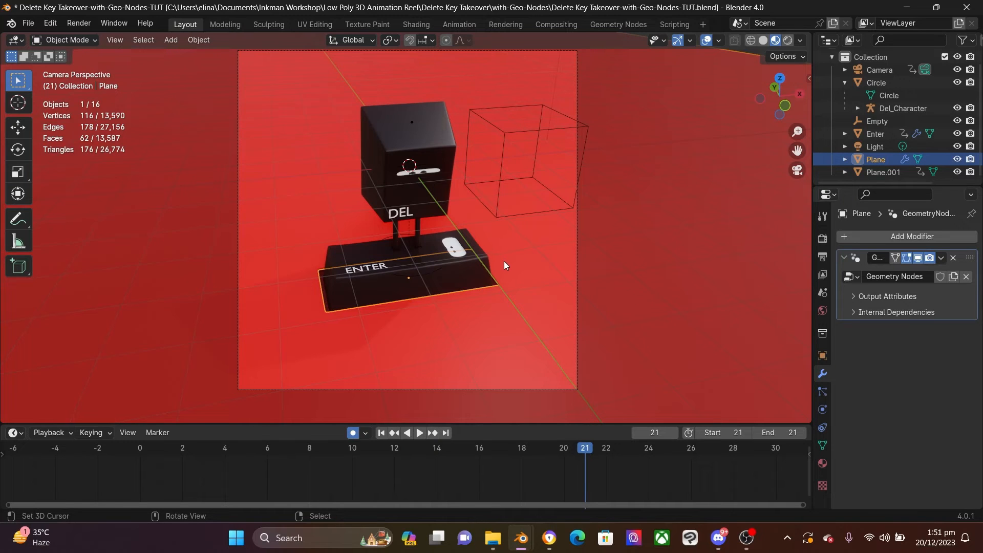
mouse_move(822, 374)
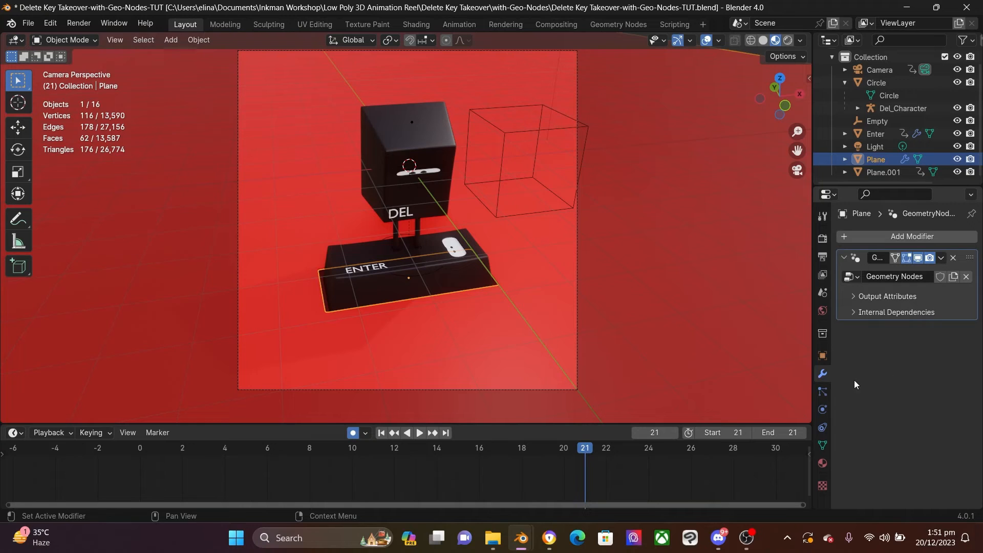
mouse_move(426, 224)
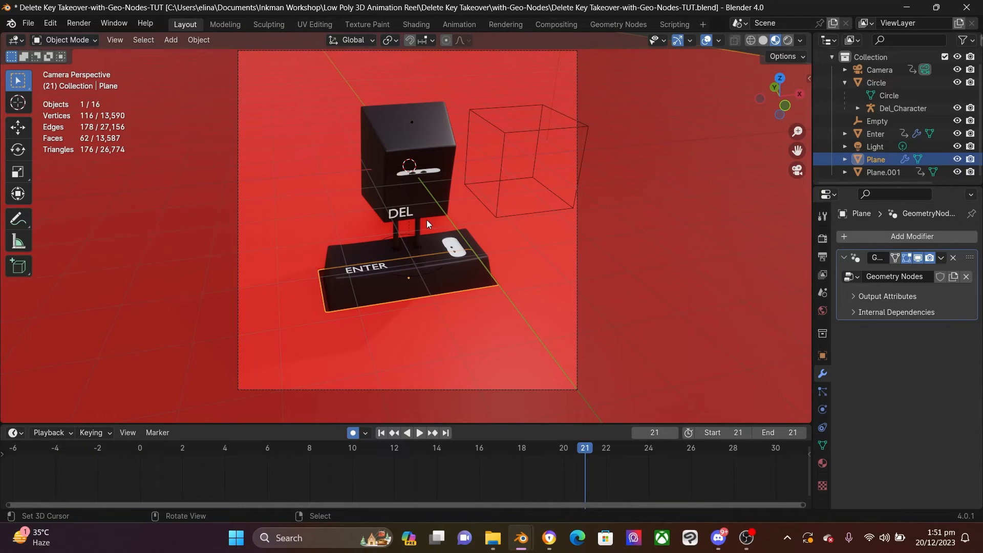
mouse_move(506, 270)
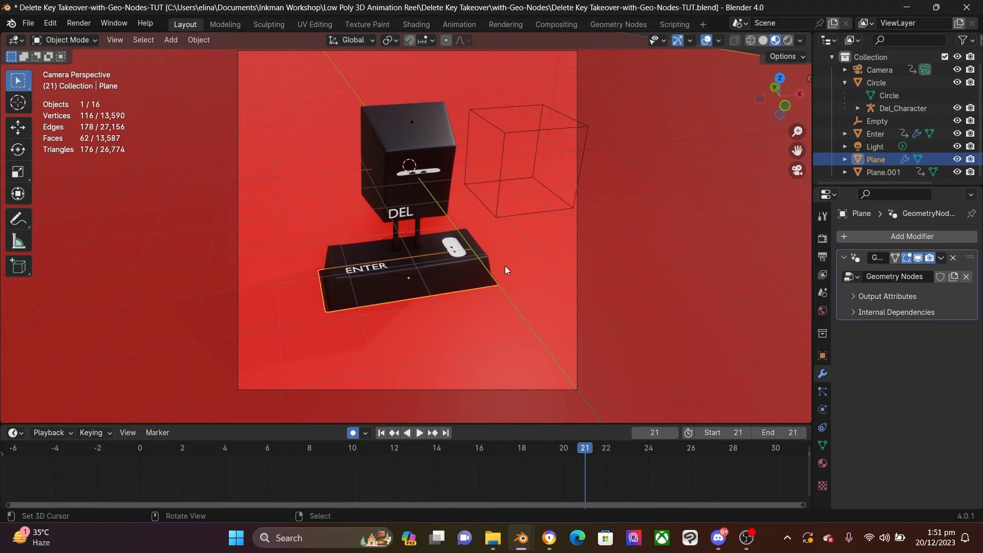
mouse_move(615, 204)
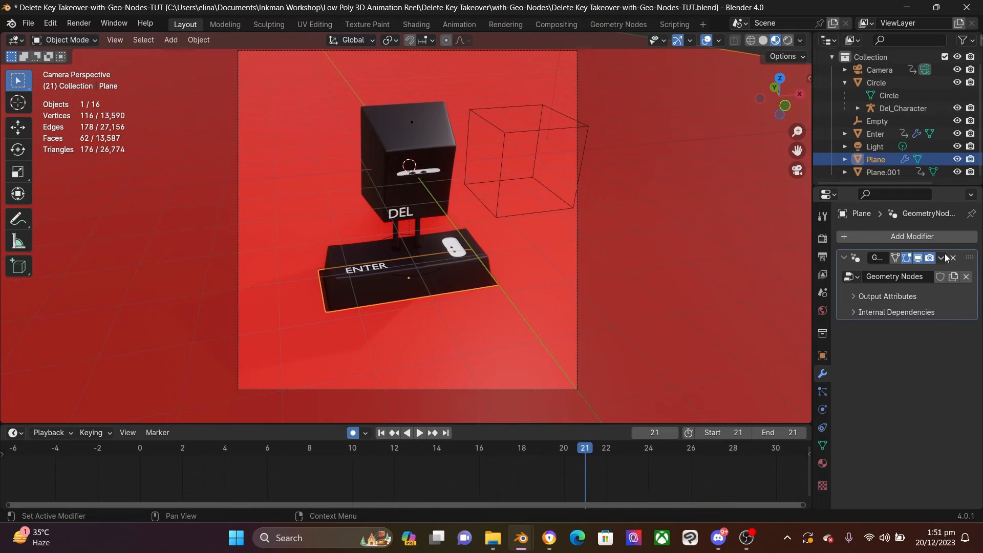
- Open the dropdown options for the Plane's Geometry Nodes modifier
left_click(940, 258)
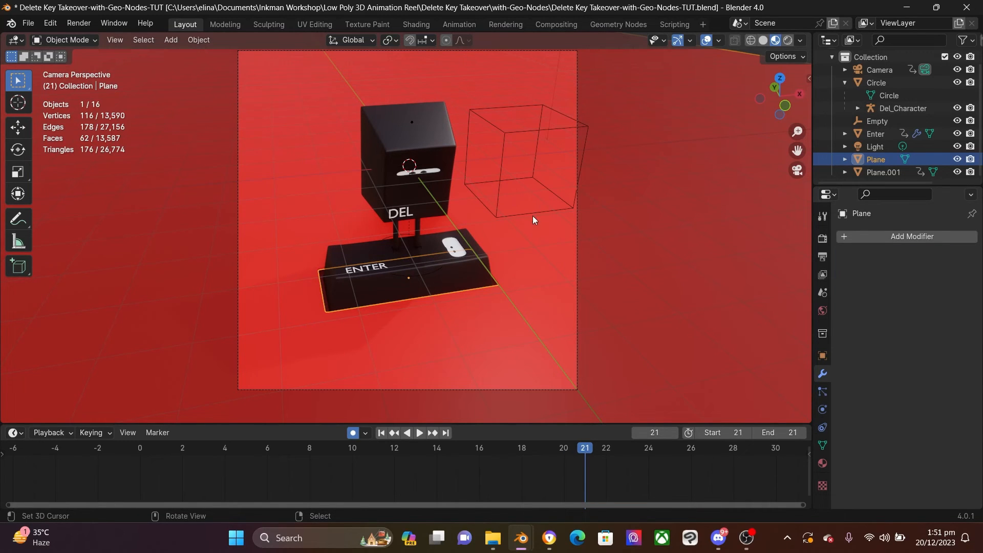
mouse_move(79, 23)
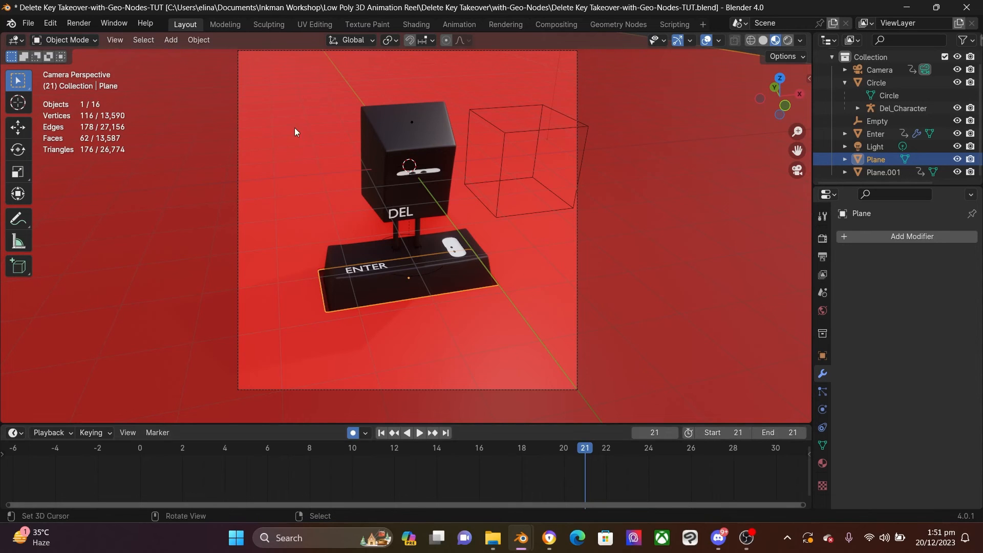
- Open the Render menu after applying the Plane's Geometry Nodes modifier
left_click(78, 23)
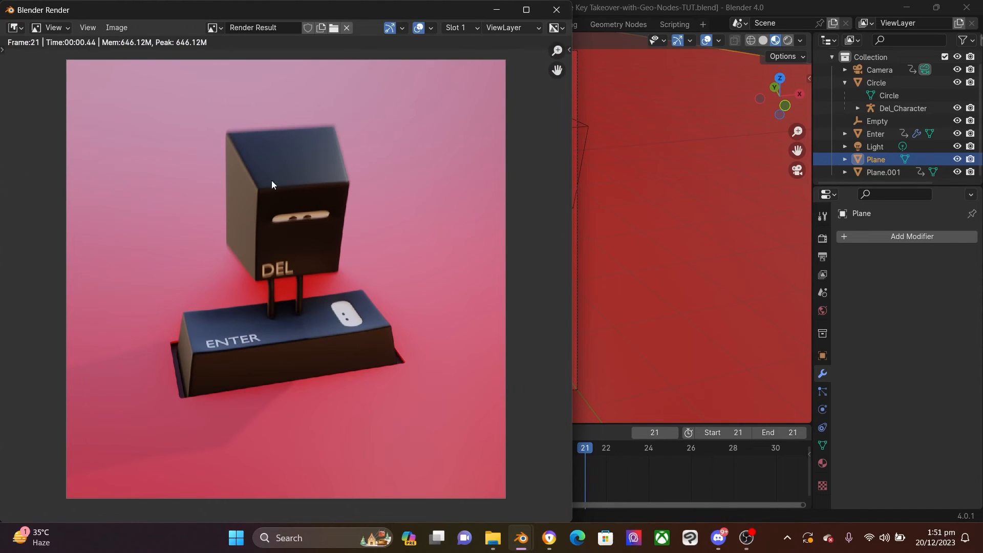
mouse_move(313, 187)
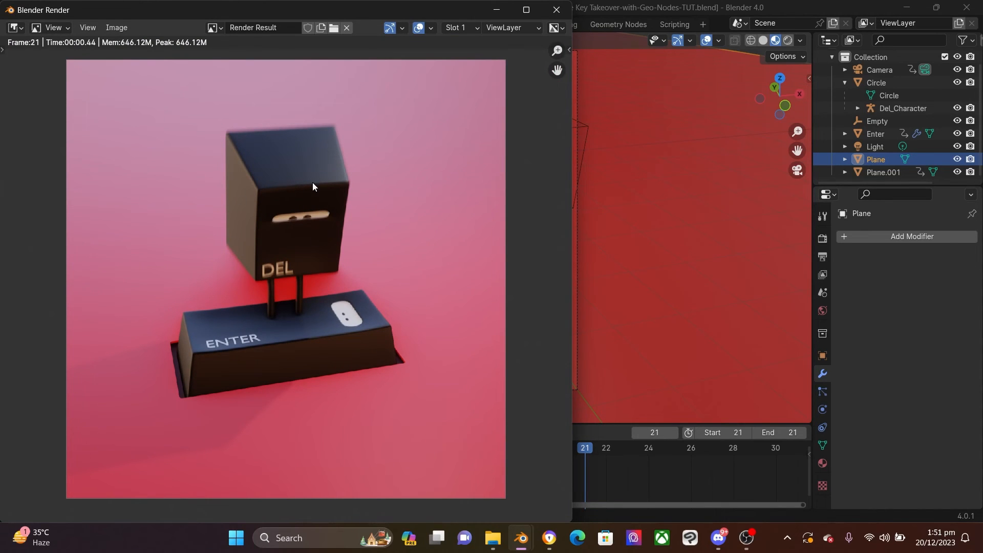
mouse_move(323, 436)
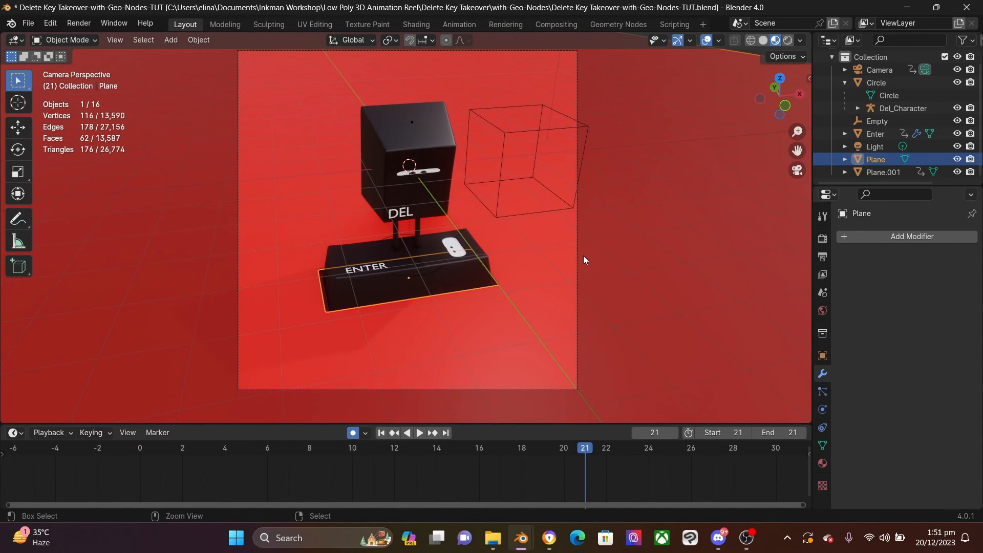
- Undo the modifier apply and render frame 21 with Render Image
left_click(911, 237)
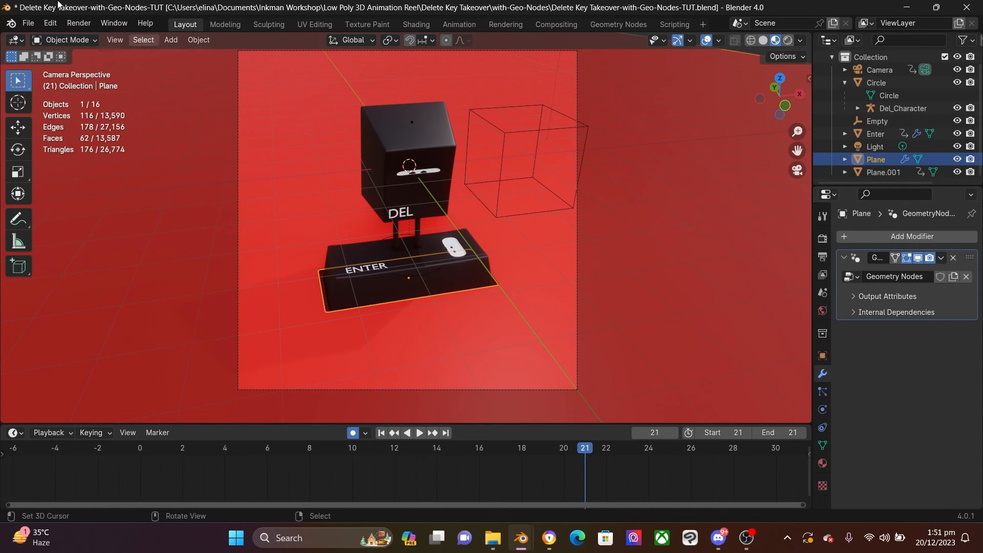
left_click(78, 24)
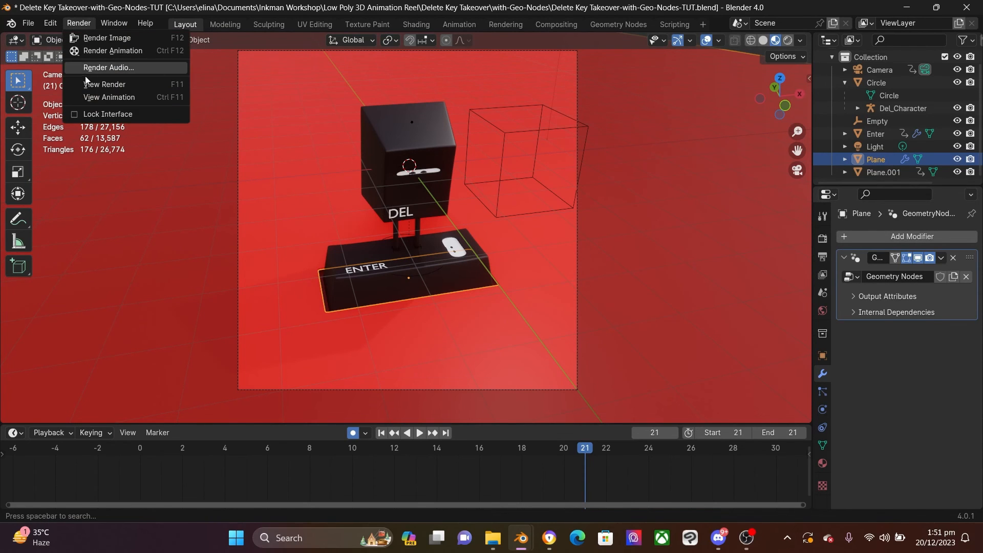
left_click(107, 37)
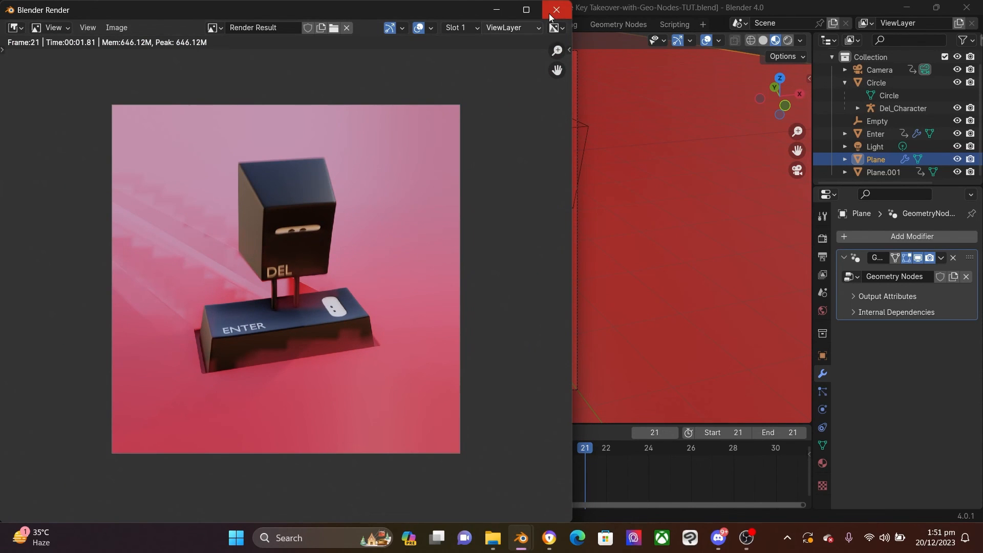
- Close the Blender Render window after reviewing frame 21's glitches
left_click(554, 9)
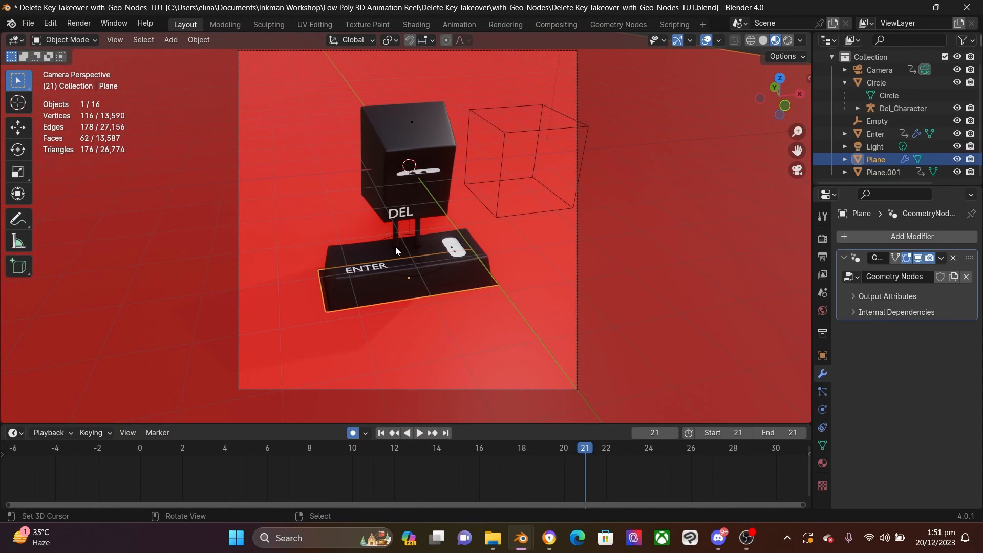